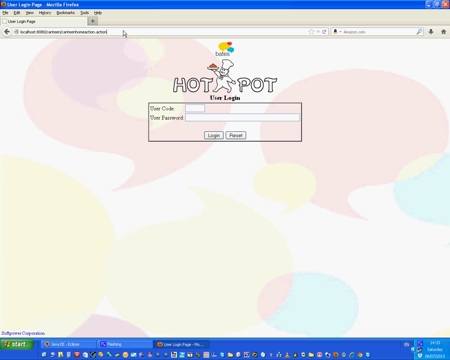
mouse_move(368, 117)
text(u0000)
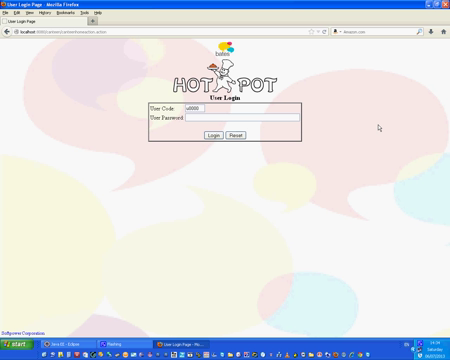
Enter user code u0000 on the login form and begin typing the password.
click(250, 120)
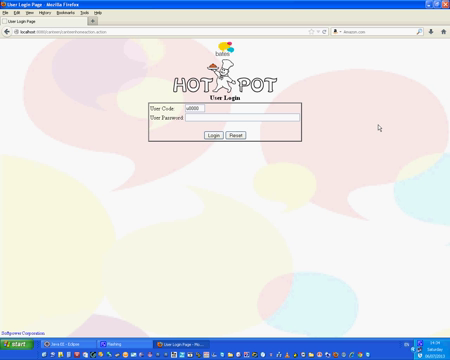
click(250, 121)
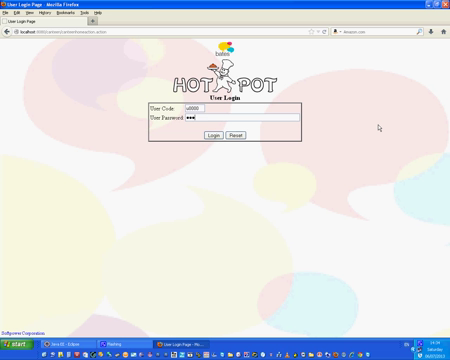
Log in and open Product Masters to list all products.
click(214, 133)
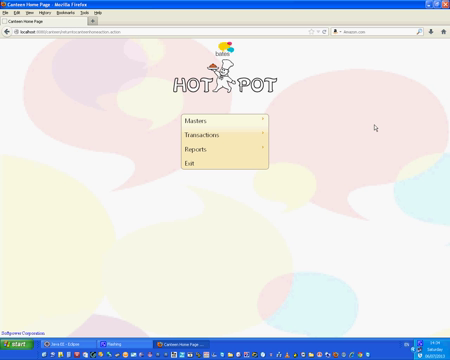
mouse_move(408, 192)
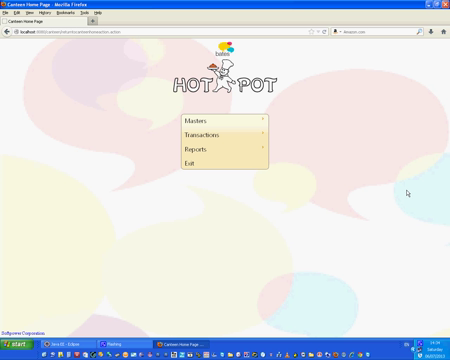
mouse_move(205, 124)
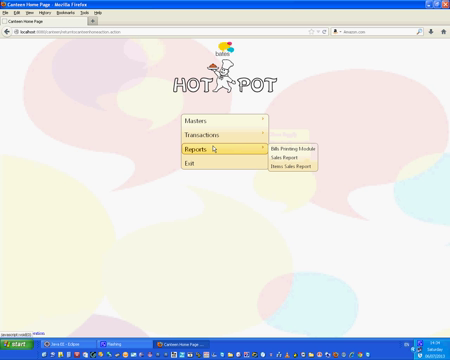
mouse_move(205, 122)
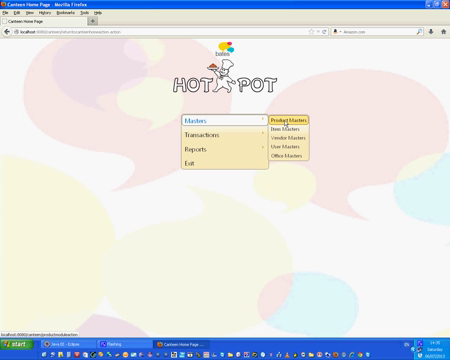
click(289, 119)
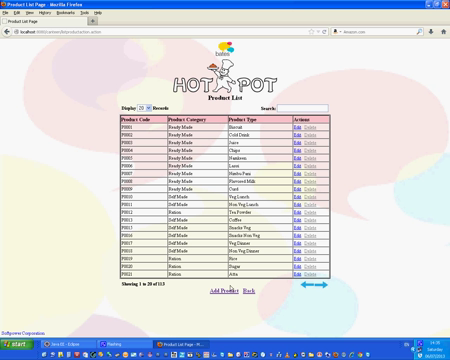
Open the Add Product form, pre-filled with code P0115 and category Ration.
click(211, 294)
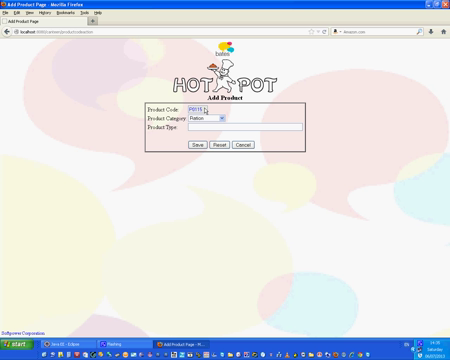
click(224, 120)
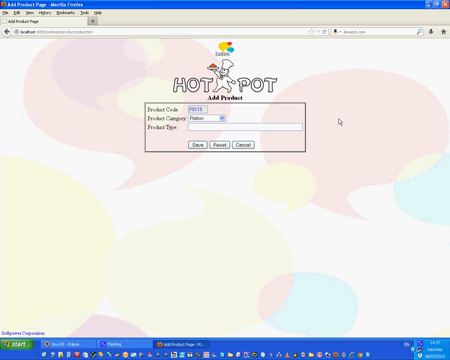
mouse_move(223, 126)
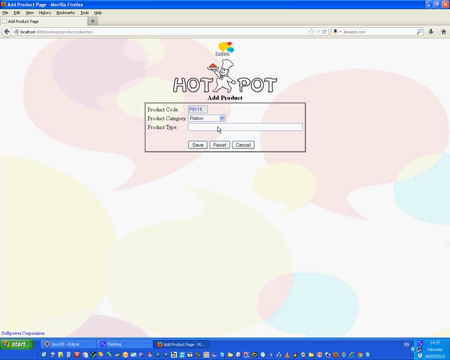
mouse_move(372, 130)
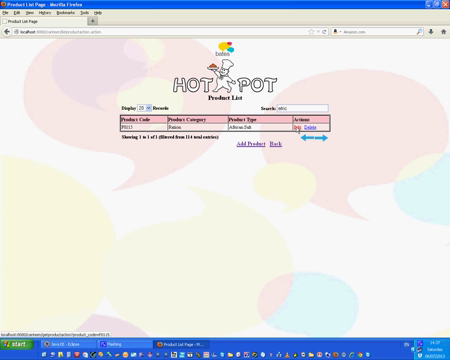
Save P0115 as a Ration product of type African Salt and search 'afric'.
click(312, 130)
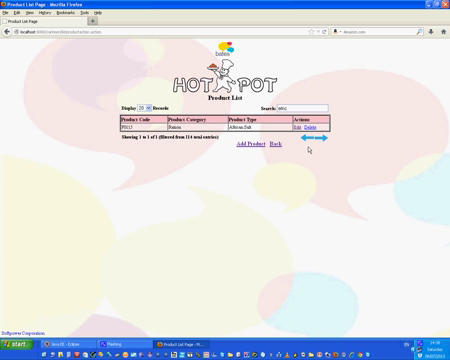
Cancel deleting P0115, go back home, and show the Masters options.
click(308, 128)
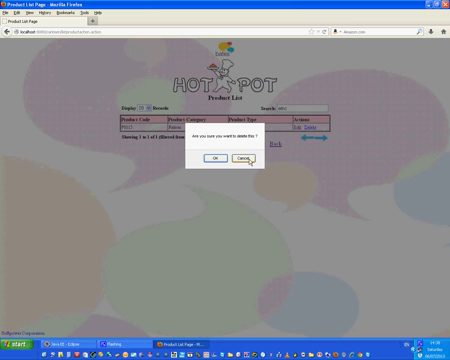
click(211, 158)
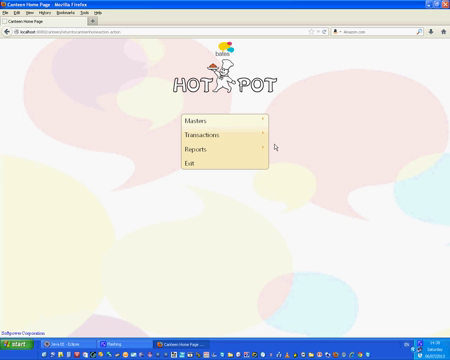
click(205, 123)
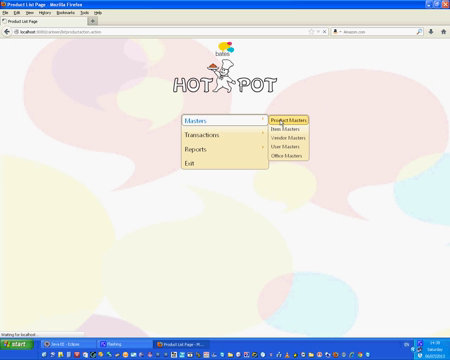
click(290, 119)
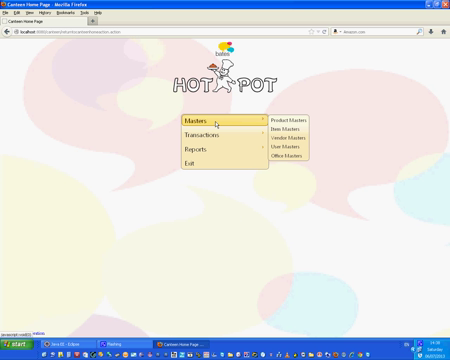
Open Item Masters, choose the Ration category, and list its product types.
click(285, 130)
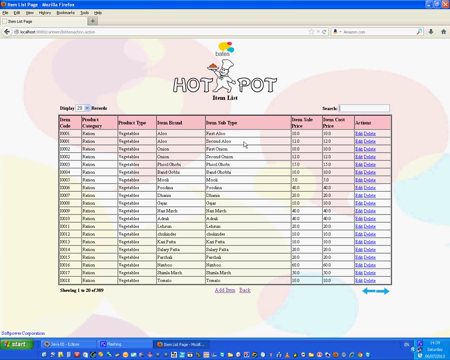
mouse_move(278, 165)
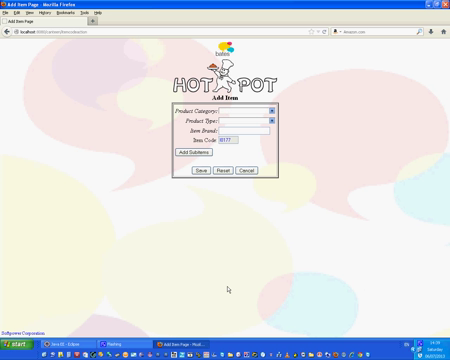
mouse_move(364, 147)
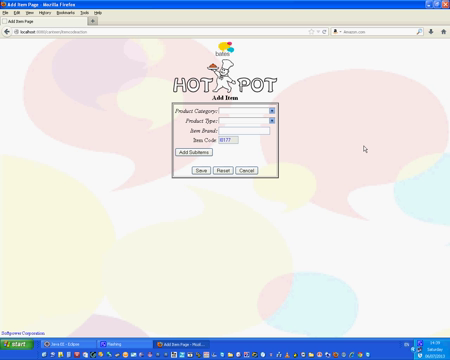
click(268, 111)
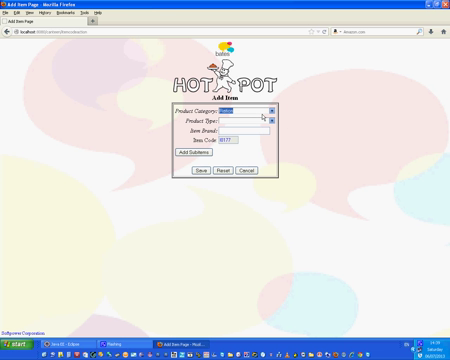
click(268, 120)
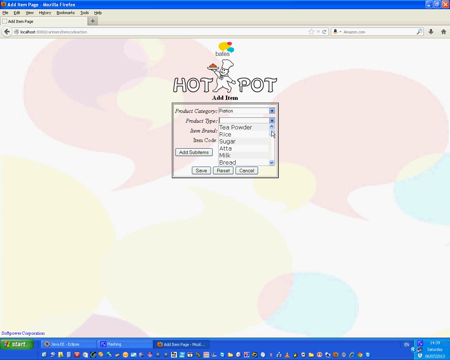
scroll(down, 3)
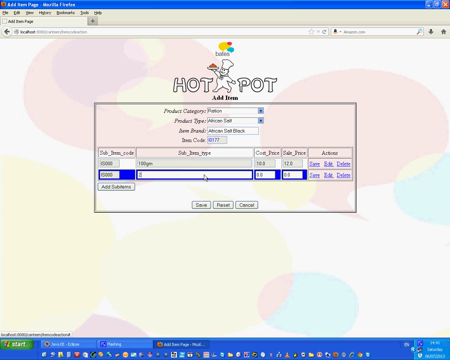
Add the 200gm sub-item (cost 20, selling 22) and save African Salt Black.
text(200gm)
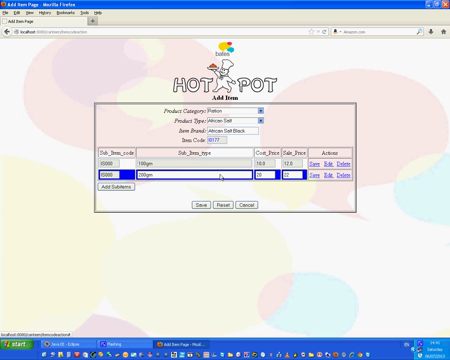
mouse_move(318, 193)
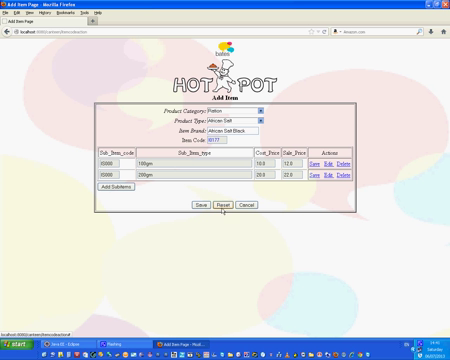
click(199, 204)
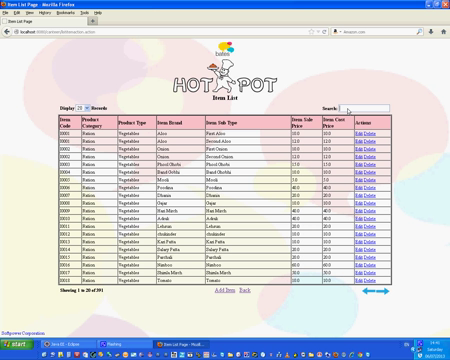
Search items for 'col' and open Coke Coldrink I0029 for editing.
text(col)
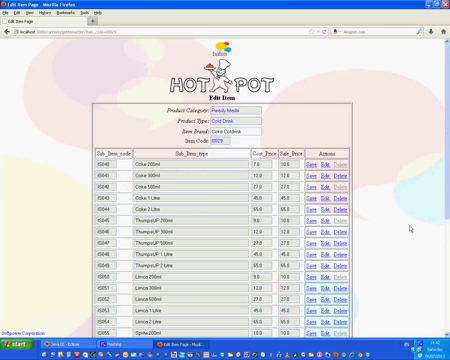
Scroll through the Coke Coldrink sub-item rows to review their prices.
scroll(down, 3)
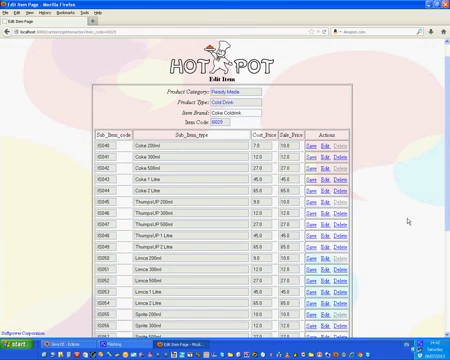
scroll(down, 3)
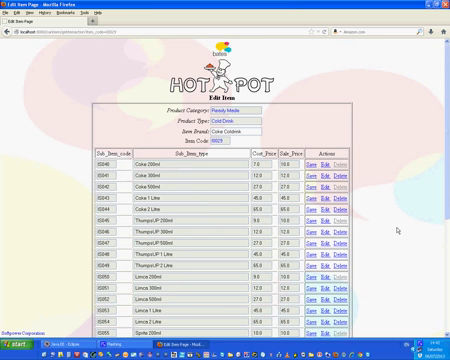
scroll(down, 3)
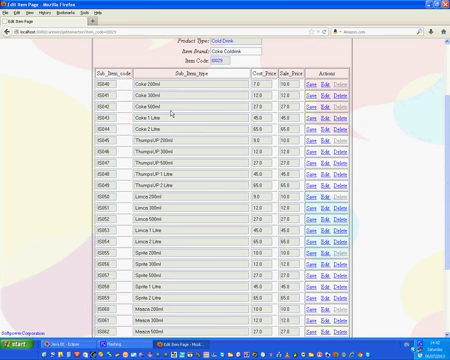
scroll(down, 3)
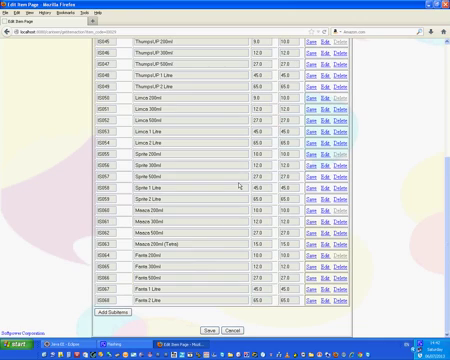
scroll(up, 3)
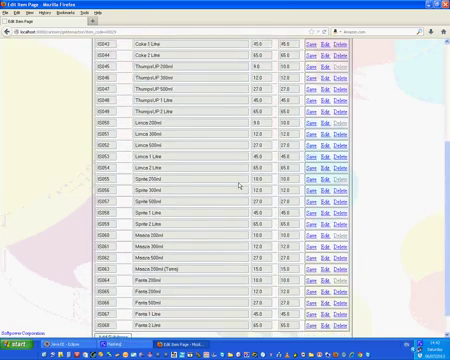
scroll(down, 3)
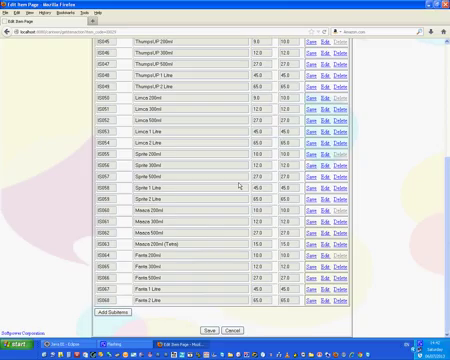
scroll(up, 3)
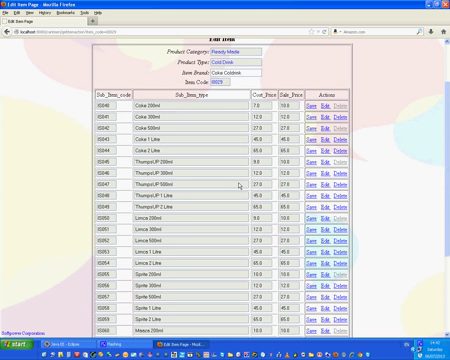
scroll(down, 3)
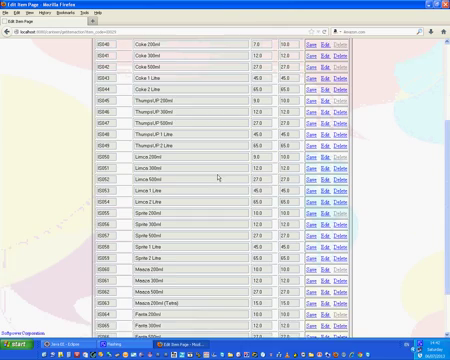
scroll(down, 3)
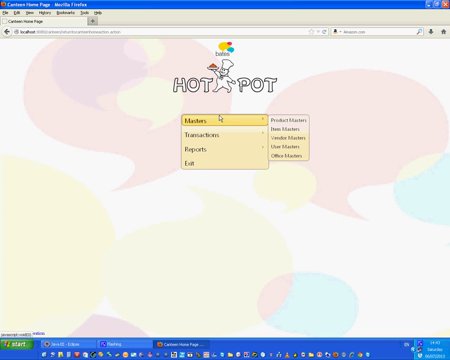
mouse_move(290, 128)
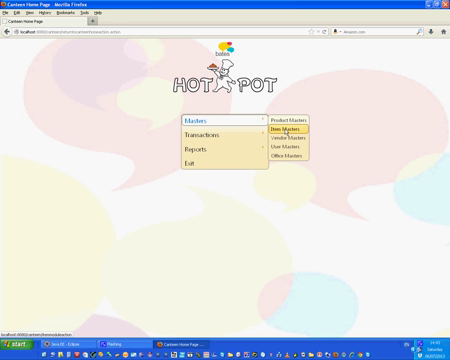
click(286, 127)
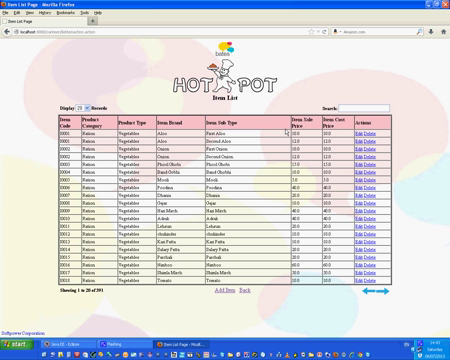
mouse_move(283, 133)
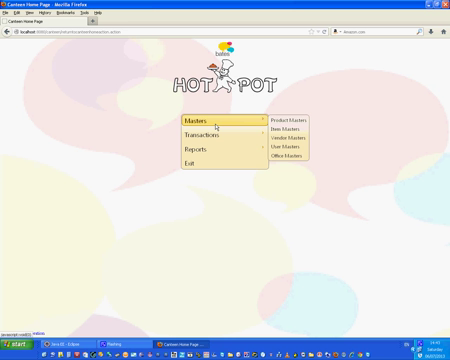
click(289, 118)
text(african sa)
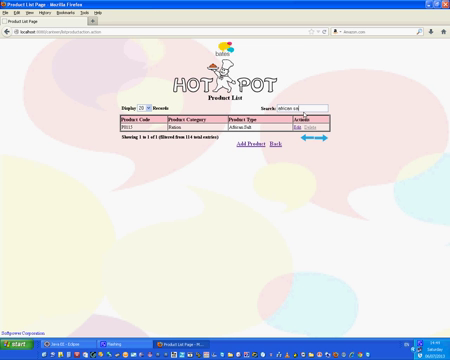
click(319, 131)
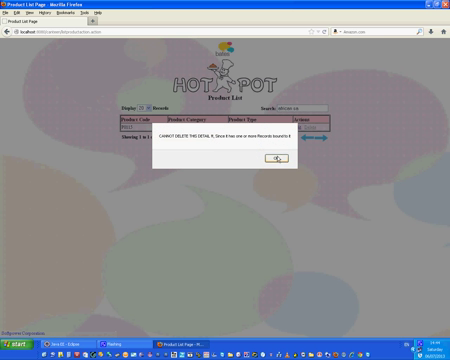
click(274, 157)
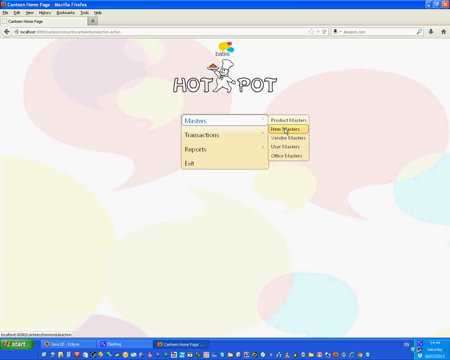
click(288, 128)
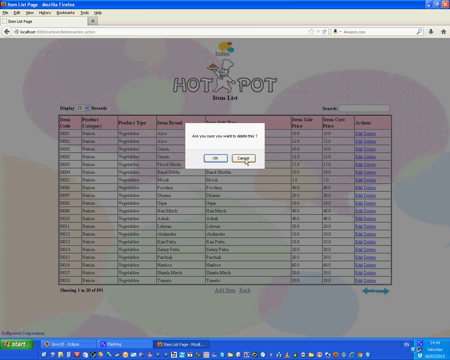
click(233, 159)
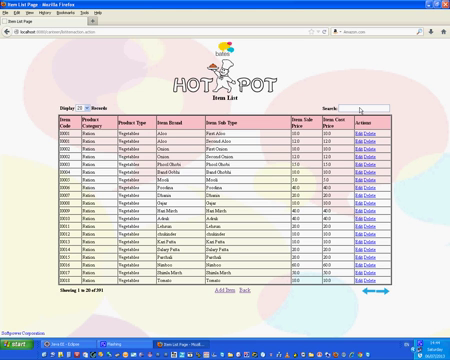
text(cord)
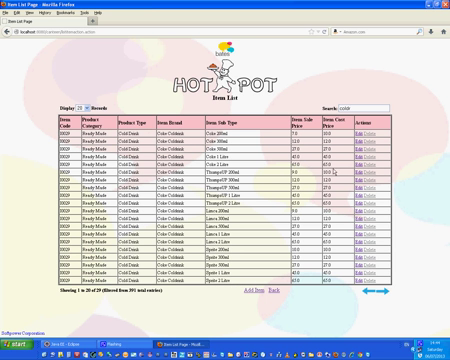
click(391, 137)
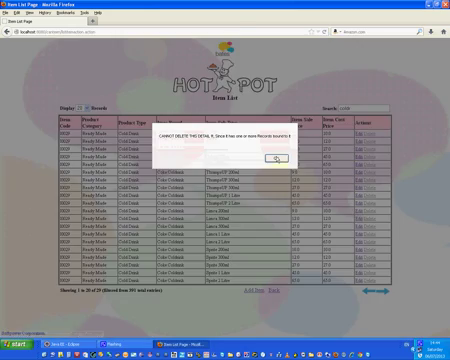
click(277, 159)
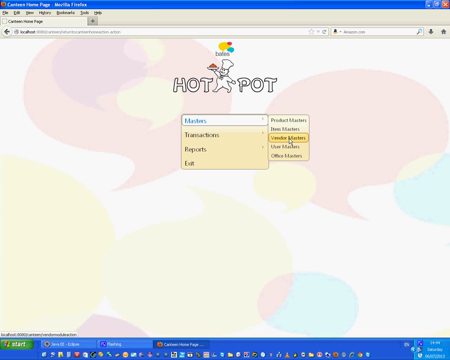
click(297, 138)
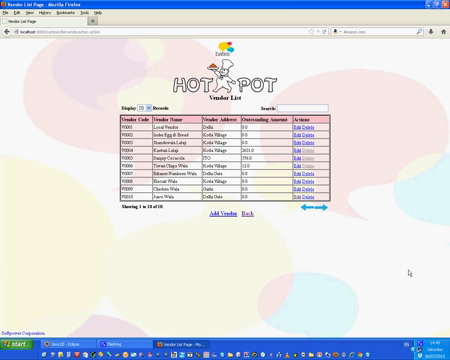
mouse_move(408, 272)
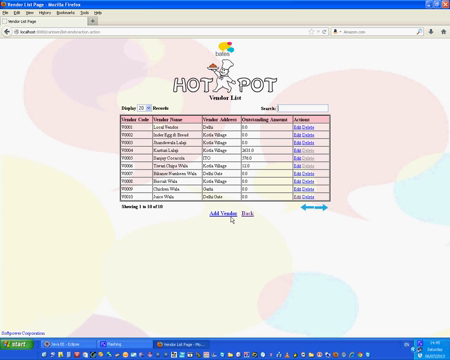
click(216, 216)
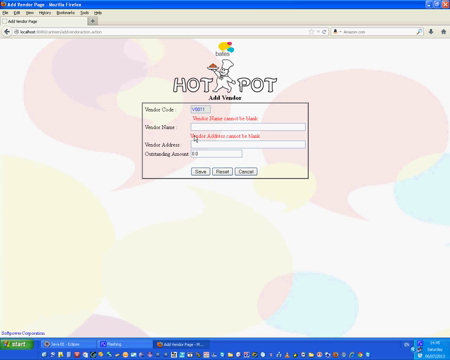
click(248, 174)
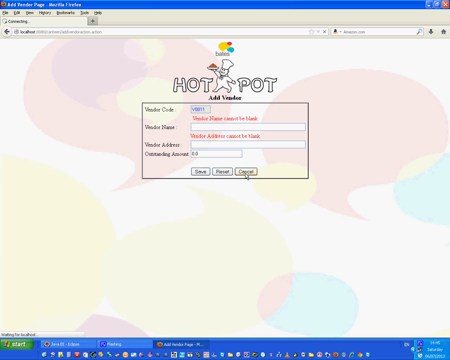
click(258, 176)
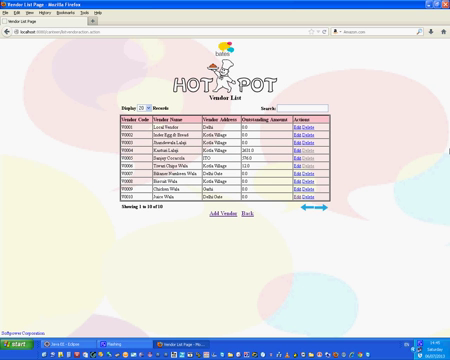
click(319, 126)
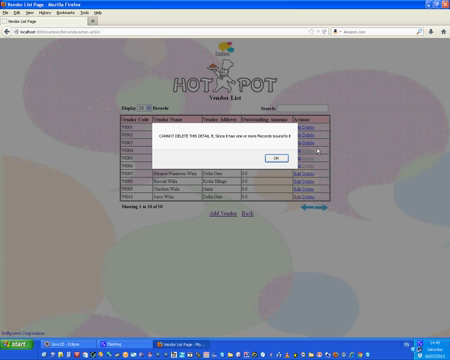
click(270, 158)
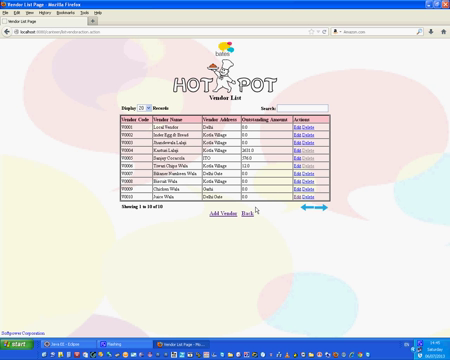
Return home, open User Masters, and start adding user U0175.
click(246, 216)
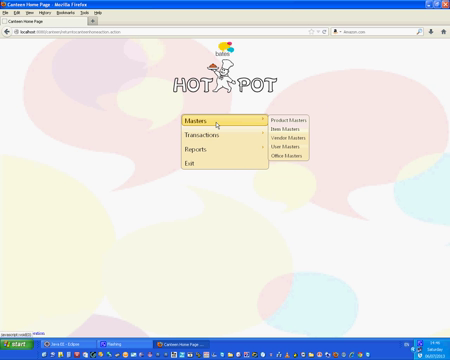
click(288, 147)
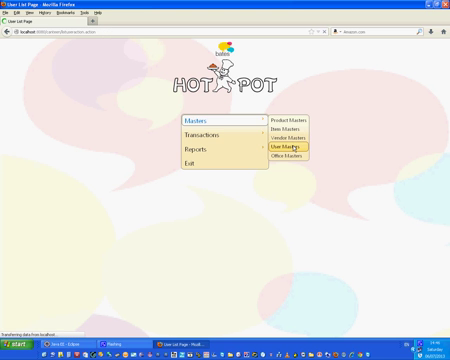
click(291, 148)
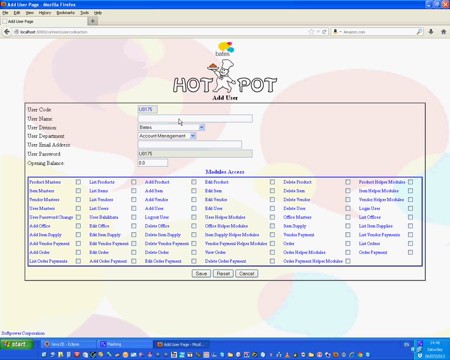
Choose a department for the new user, then reset the add-user form.
click(195, 131)
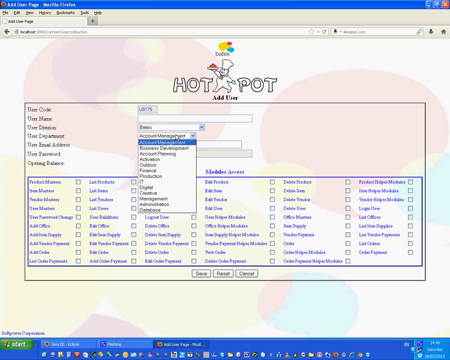
click(160, 131)
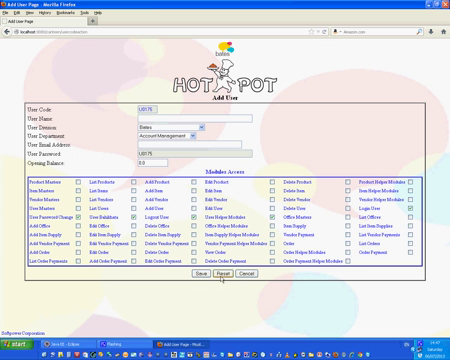
click(199, 270)
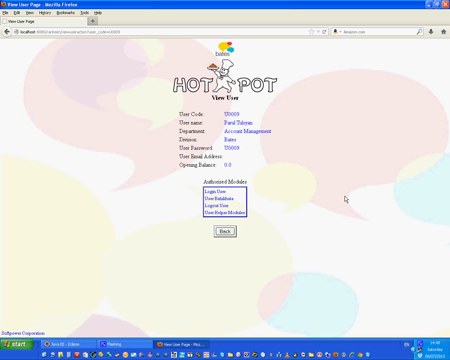
mouse_move(260, 118)
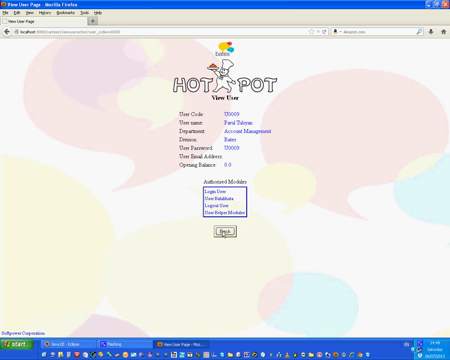
Leave user U0009's details page and return to the canteen home menu.
click(225, 232)
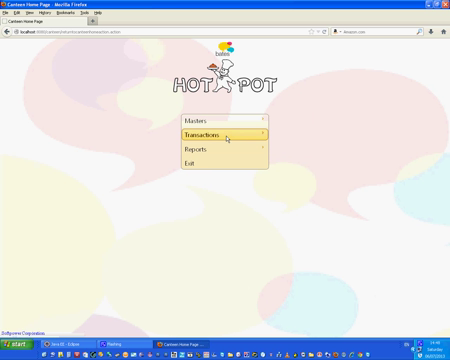
mouse_move(210, 123)
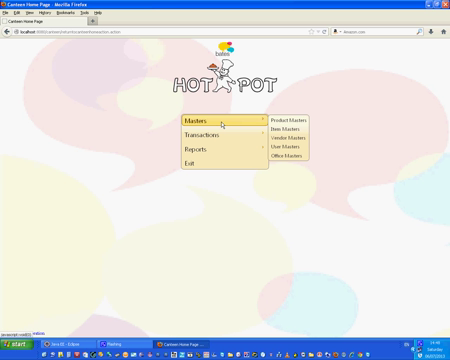
Go to Office Masters and open the Add Office form.
click(292, 156)
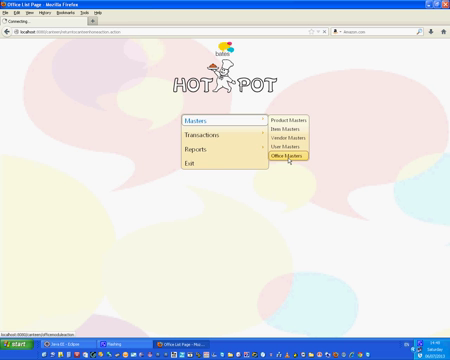
click(291, 156)
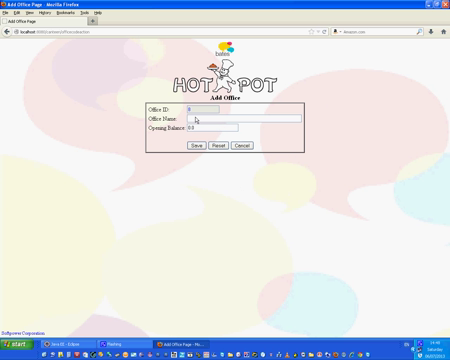
mouse_move(200, 120)
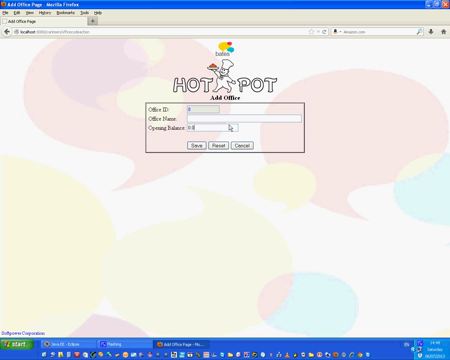
Cancel the Add Office form to return to the seven-office list.
click(203, 155)
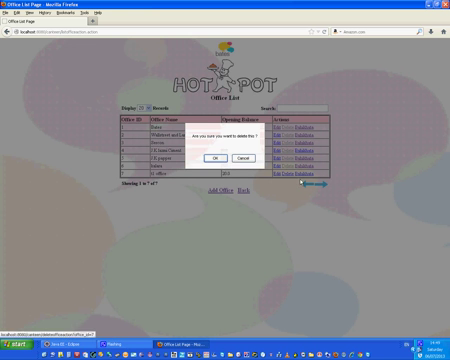
Confirm deleting office 7, leaving six offices, and return home.
click(215, 158)
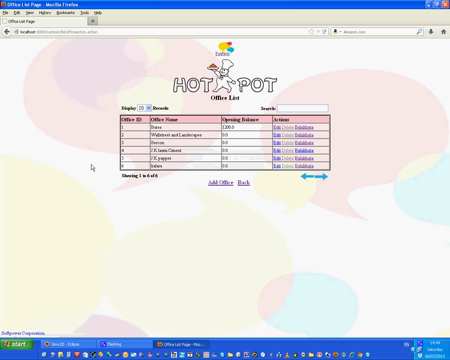
mouse_move(339, 217)
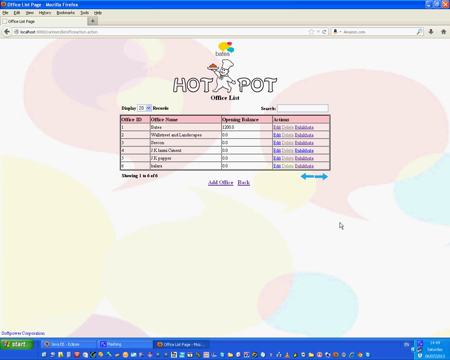
click(251, 184)
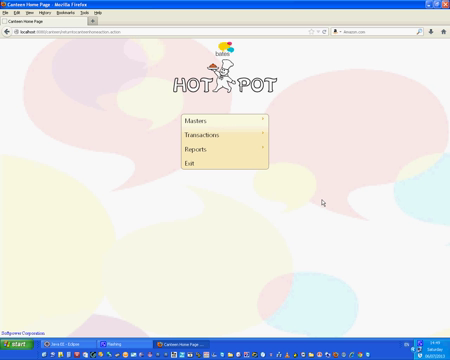